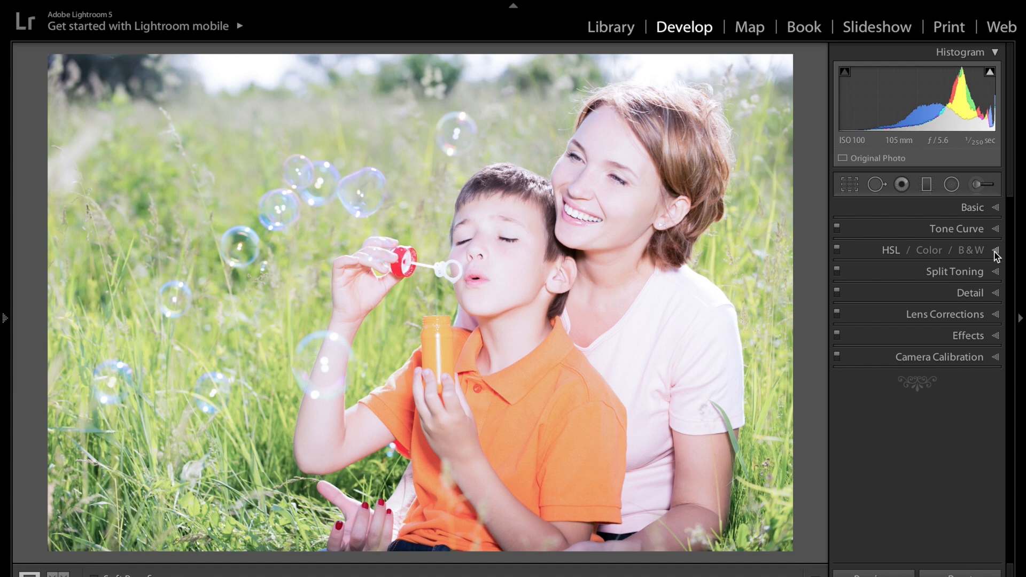
{"action": "mouse_move", "coordinate": [995, 255]}
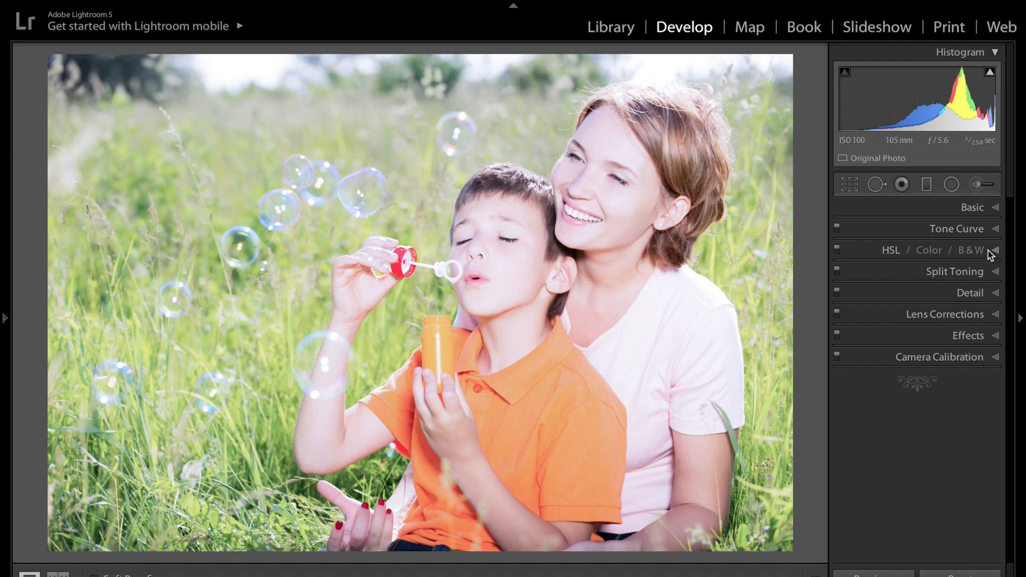
Step: Expand the HSL / Color / B&W panel to show per-colour Saturation values, all at 0
{"action": "left_click", "coordinate": [994, 251]}
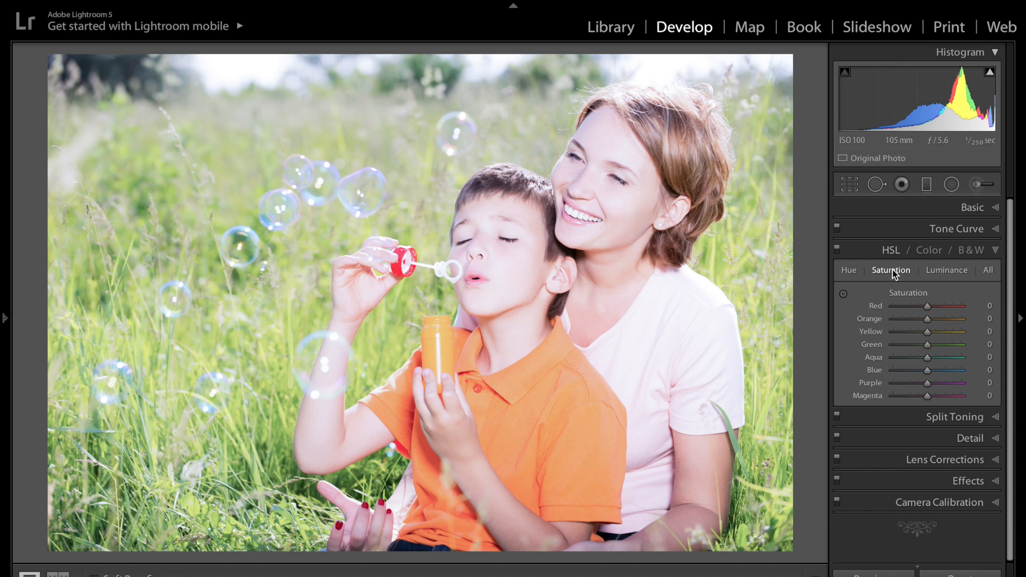
{"action": "mouse_move", "coordinate": [845, 299]}
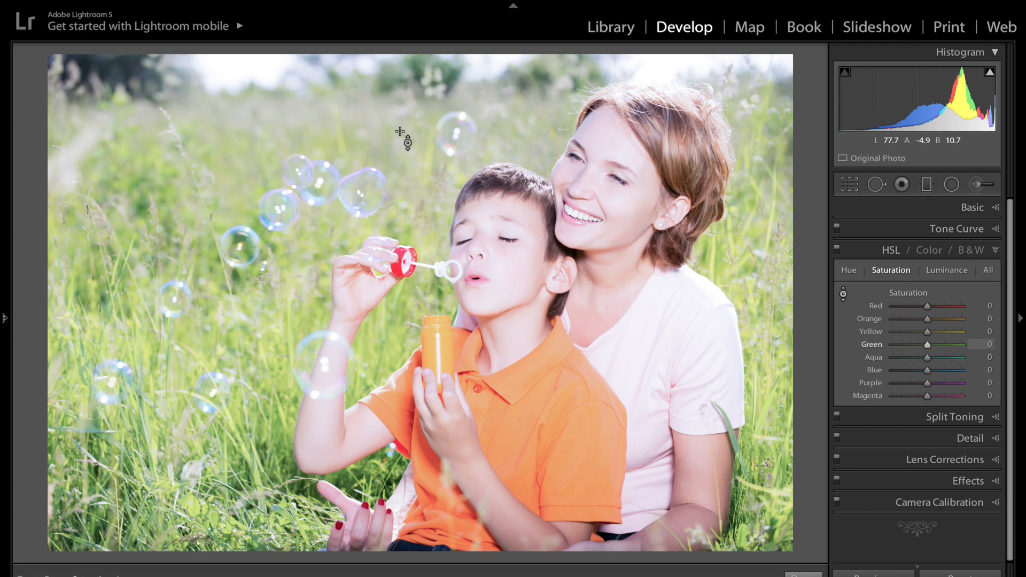
{"action": "mouse_move", "coordinate": [382, 138]}
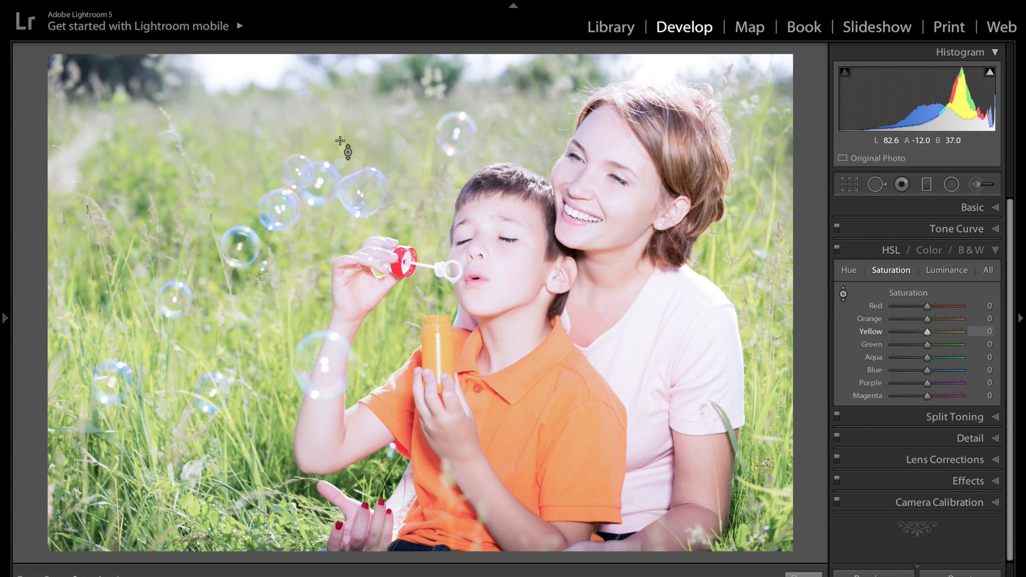
{"action": "mouse_move", "coordinate": [378, 104]}
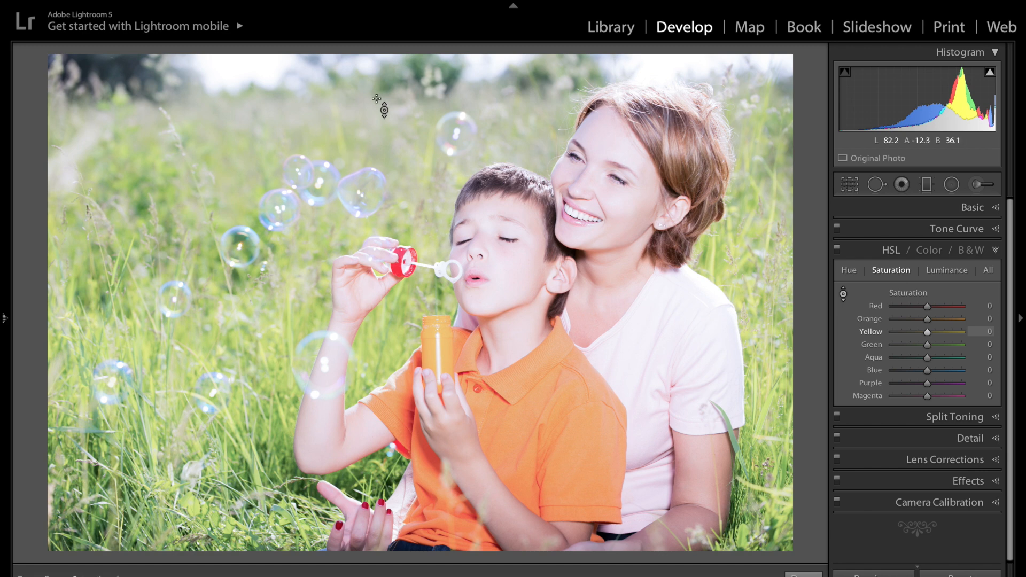
{"action": "mouse_move", "coordinate": [340, 147]}
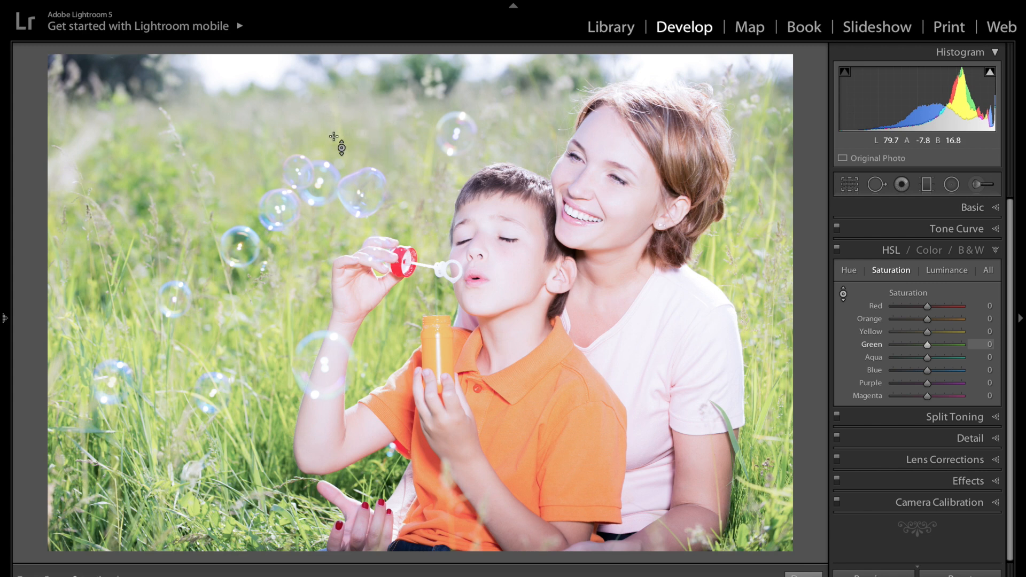
{"action": "mouse_move", "coordinate": [354, 155]}
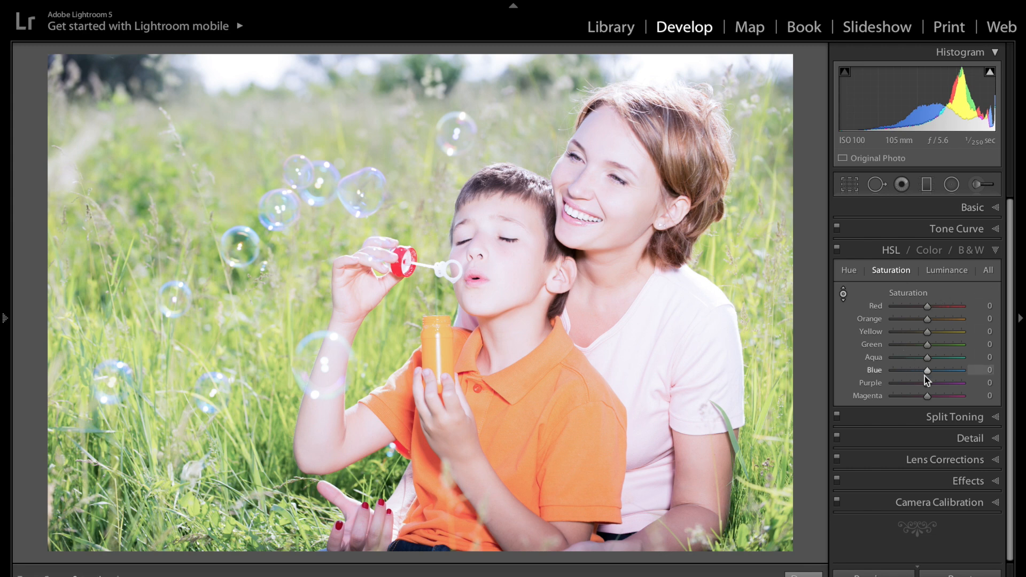
{"action": "mouse_move", "coordinate": [918, 329]}
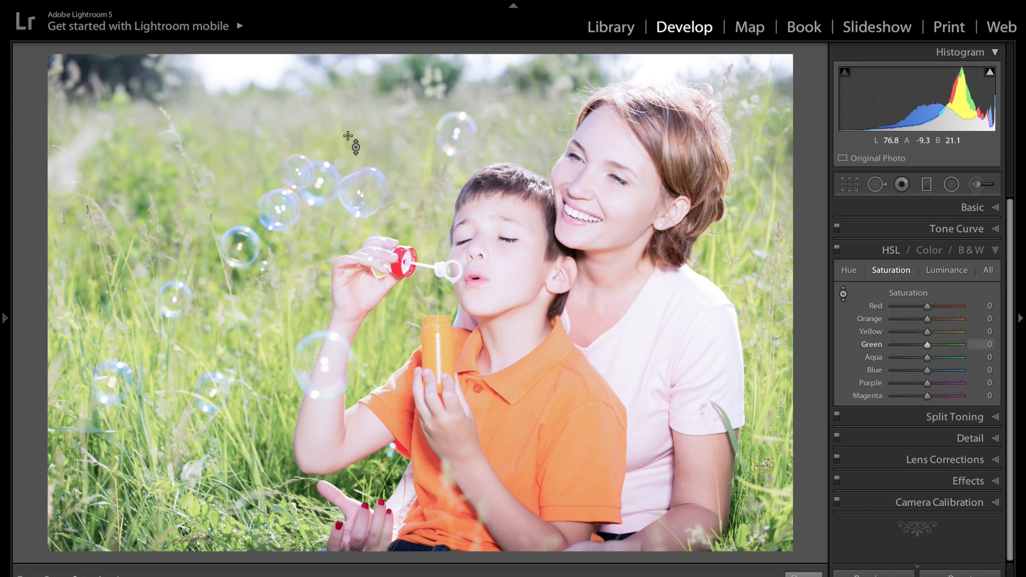
{"action": "mouse_move", "coordinate": [348, 144]}
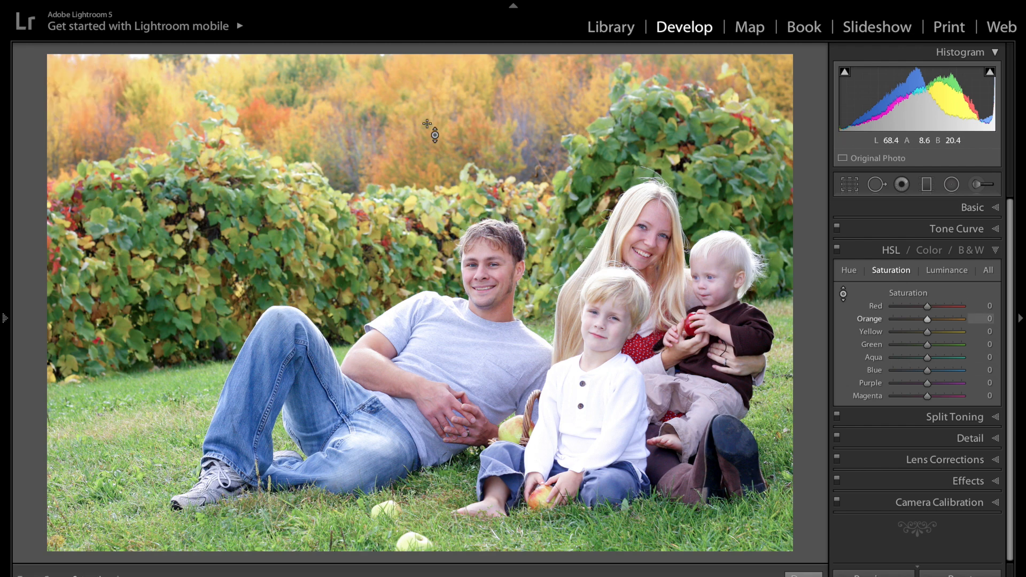
{"action": "mouse_move", "coordinate": [439, 195]}
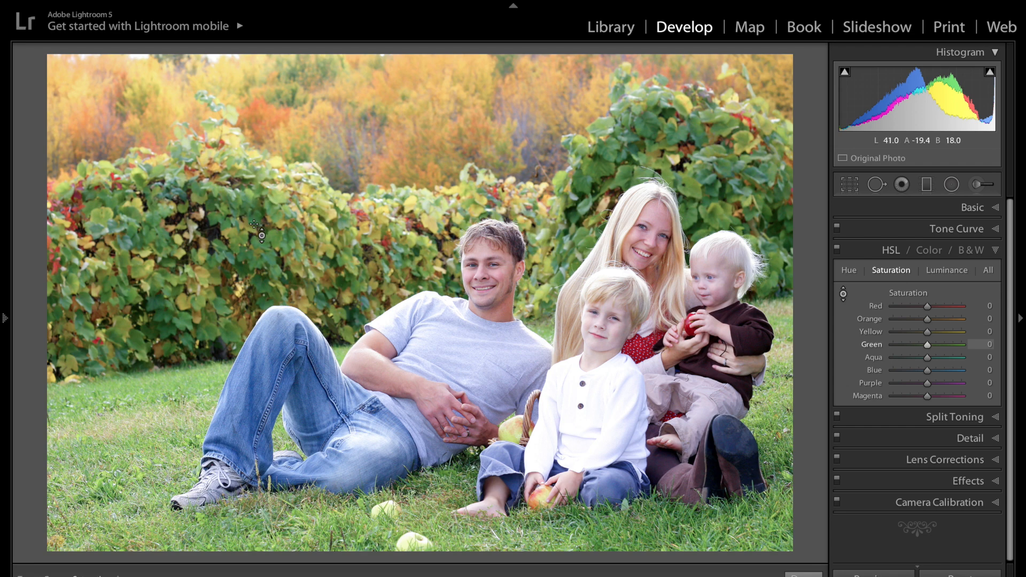
{"action": "mouse_move", "coordinate": [261, 234]}
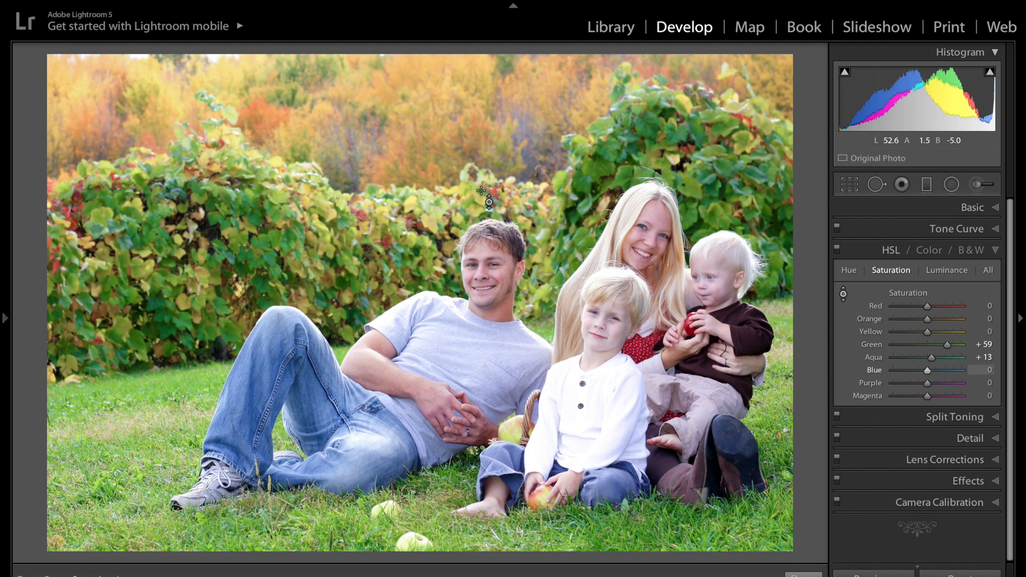
{"action": "mouse_move", "coordinate": [199, 247]}
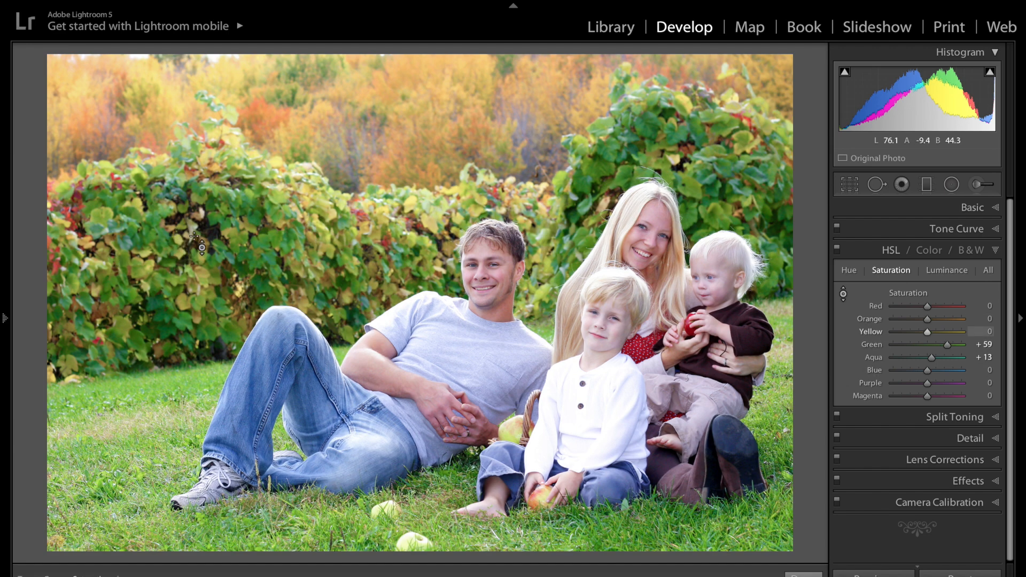
{"action": "mouse_move", "coordinate": [186, 250]}
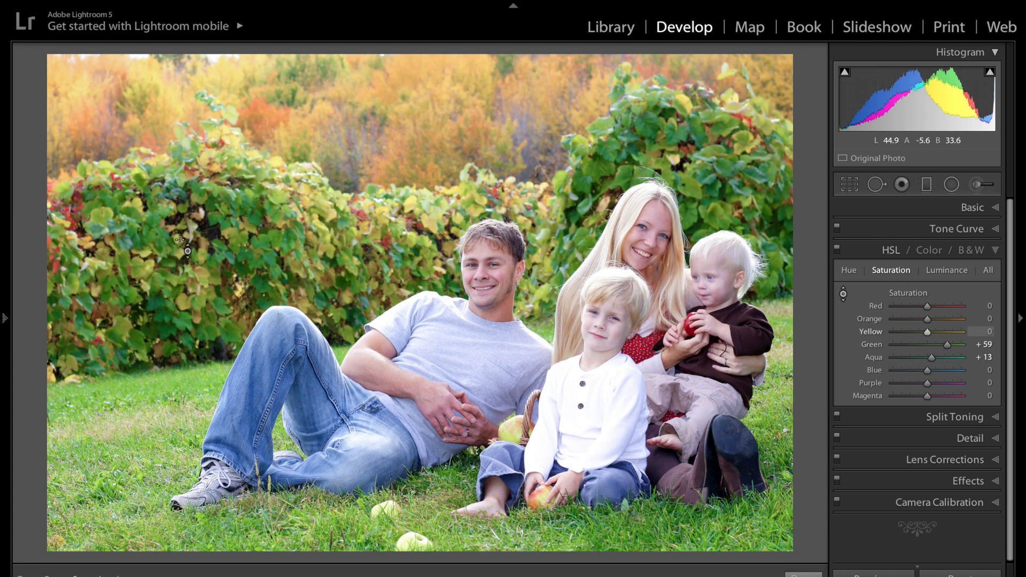
{"action": "mouse_move", "coordinate": [183, 253]}
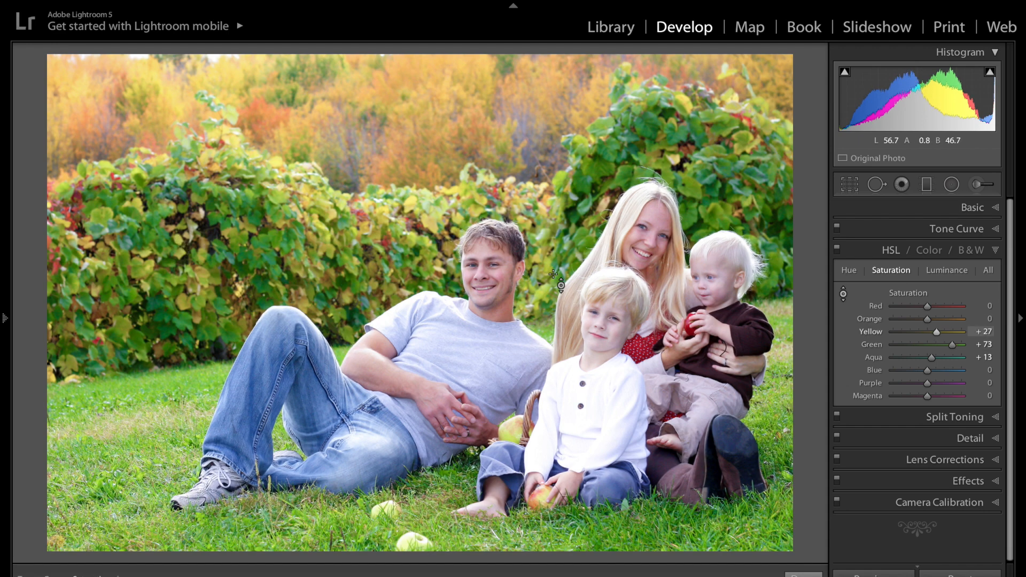
{"action": "mouse_move", "coordinate": [580, 296]}
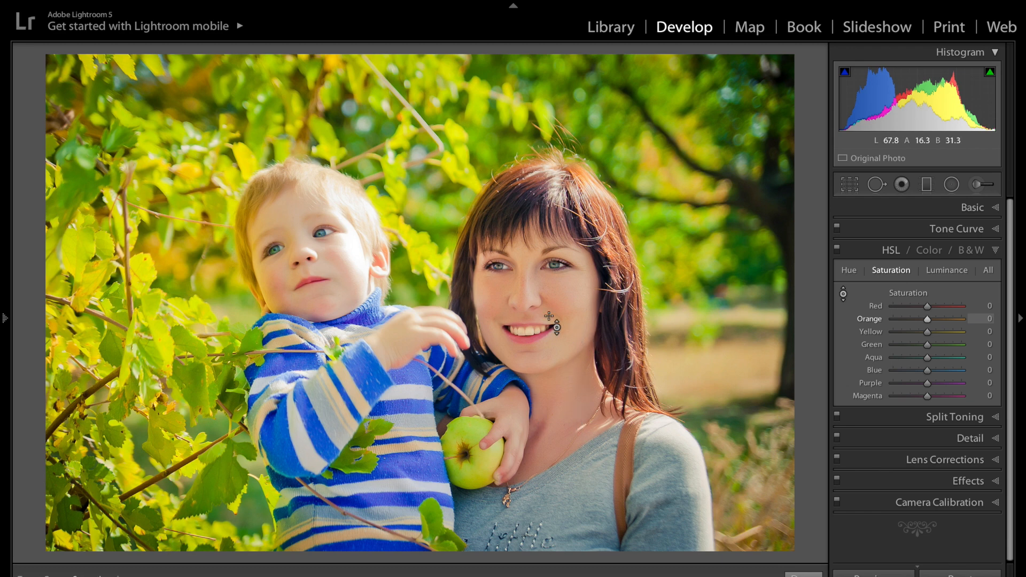
{"action": "mouse_move", "coordinate": [573, 219]}
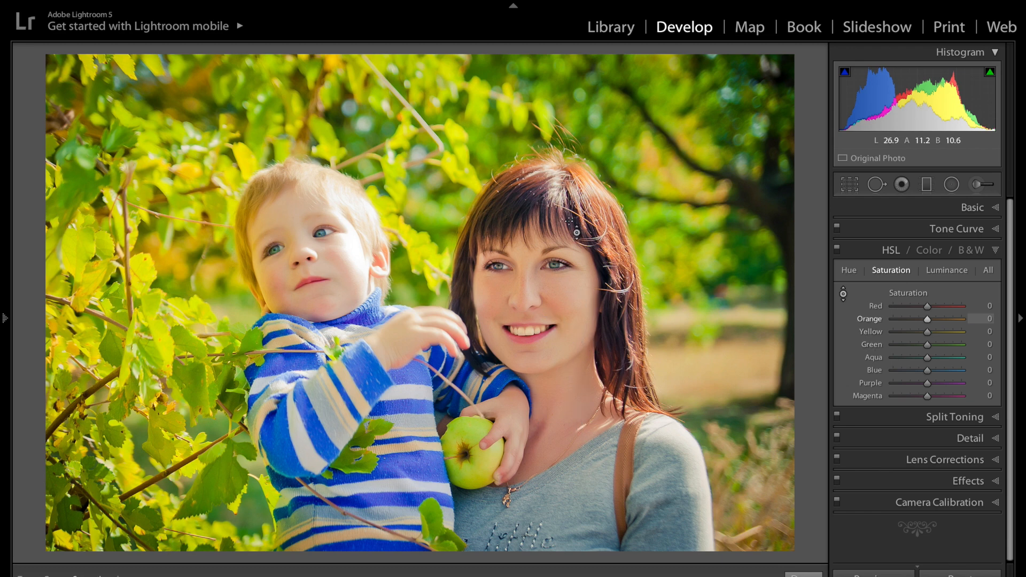
{"action": "mouse_move", "coordinate": [570, 301]}
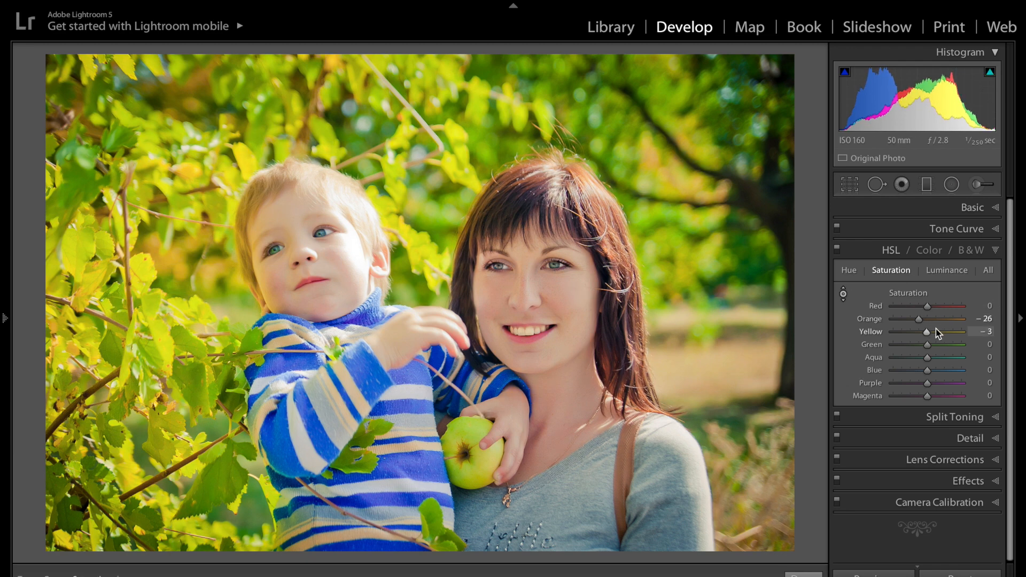
{"action": "mouse_move", "coordinate": [332, 226]}
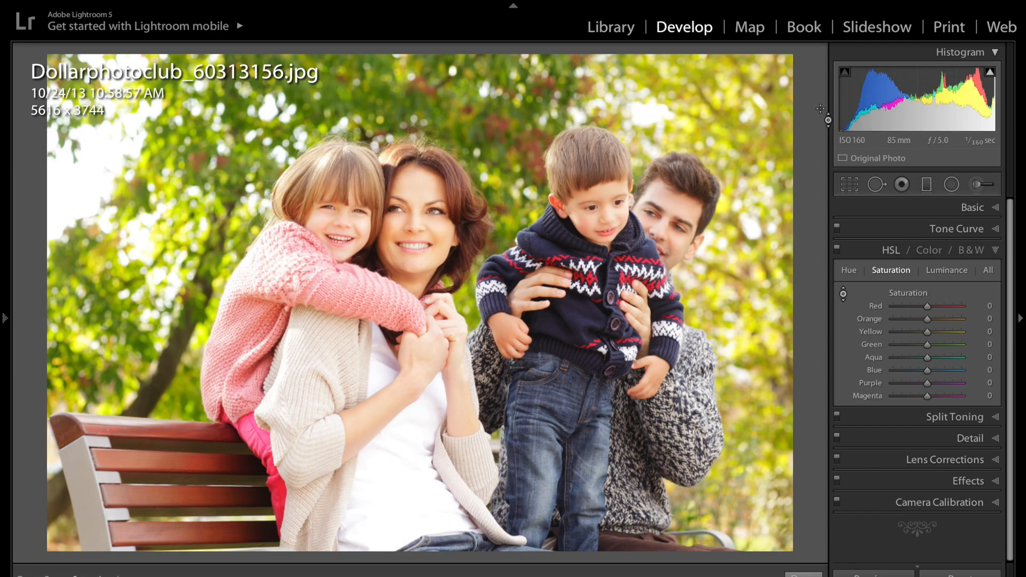
{"action": "mouse_move", "coordinate": [432, 222]}
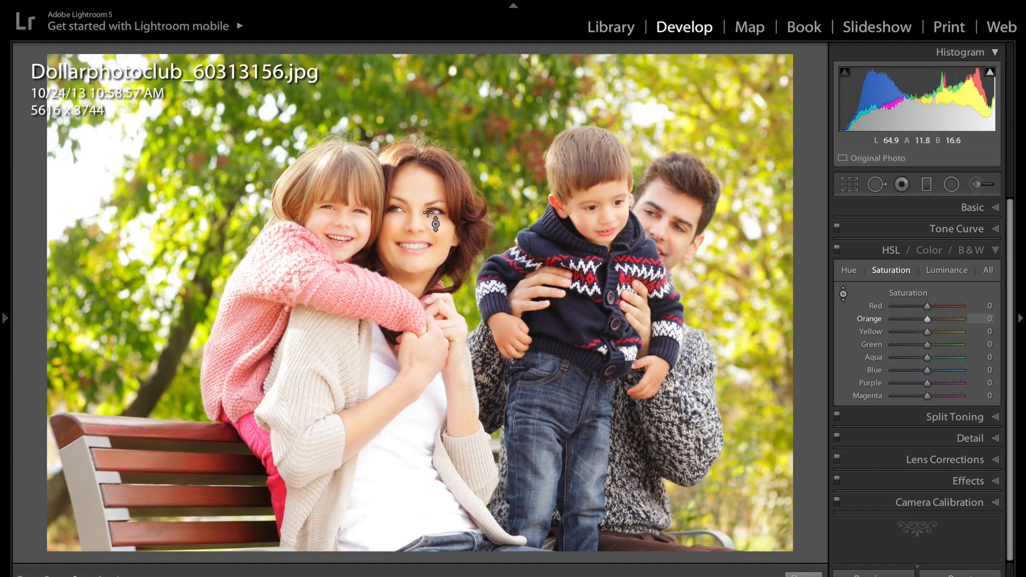